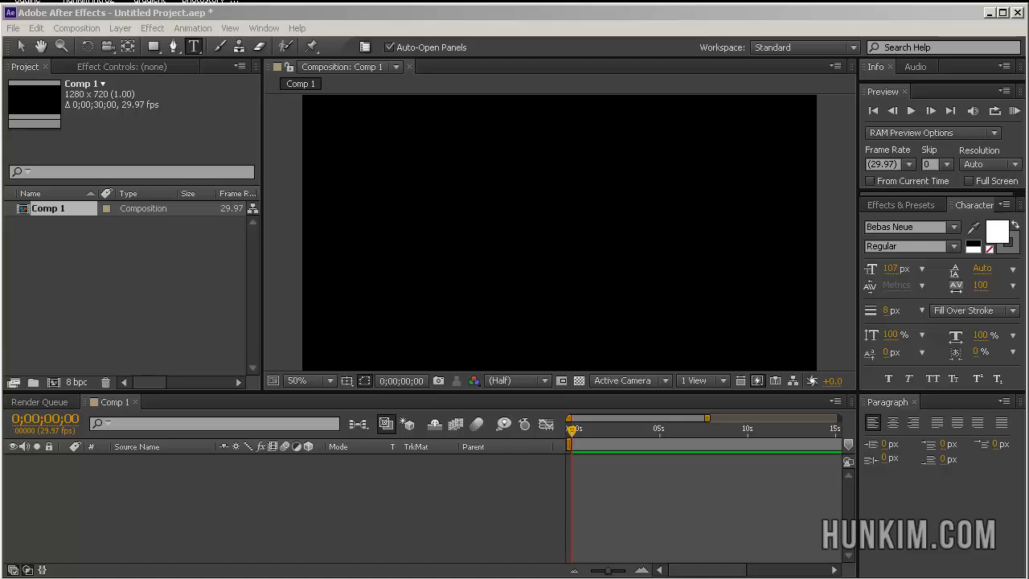
mouse_move(578, 381)
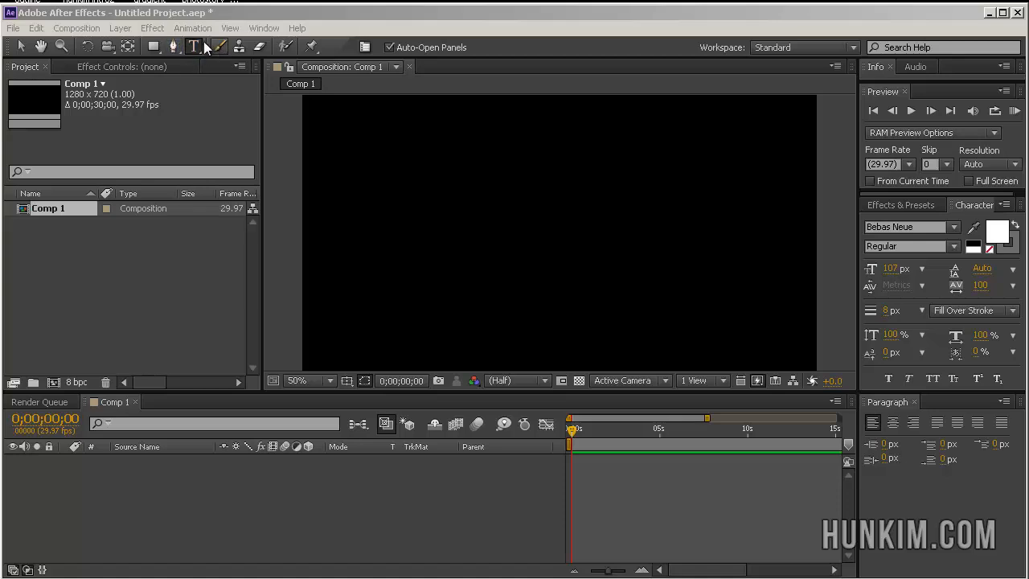
mouse_move(194, 46)
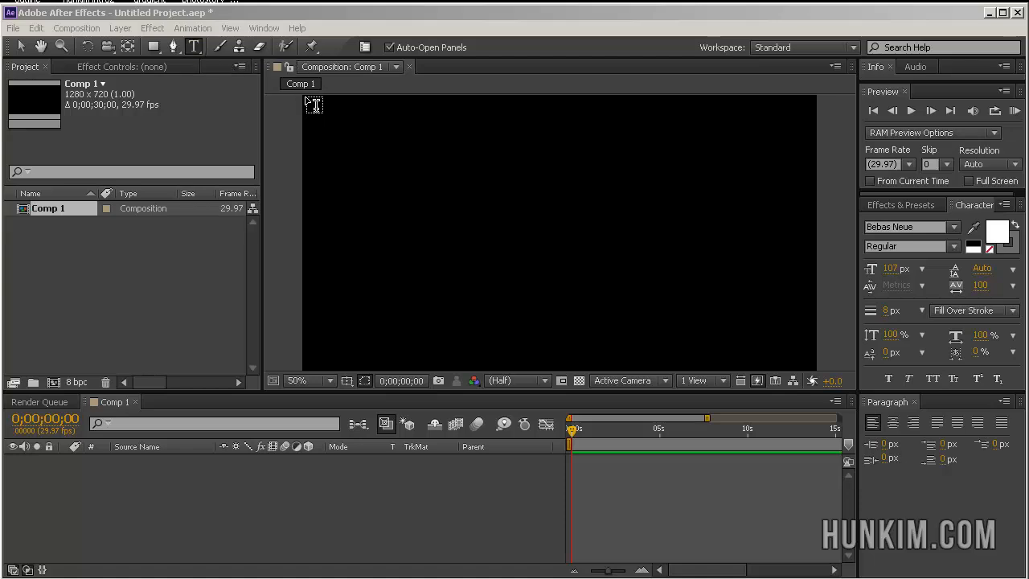
Step: Draw a paragraph text box across the upper composition and type 'TITLE'
drag(312, 103, 422, 179)
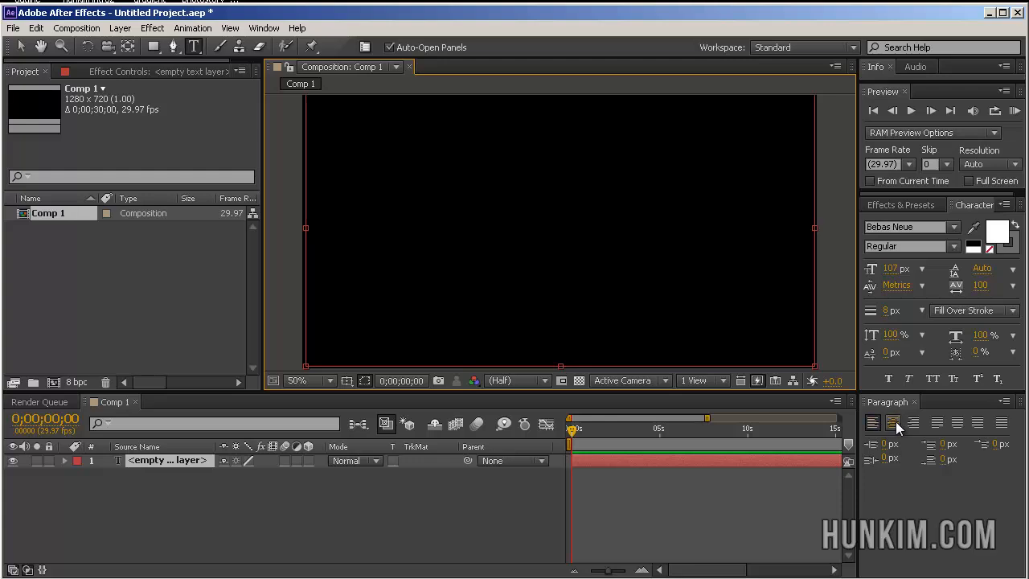
mouse_move(893, 422)
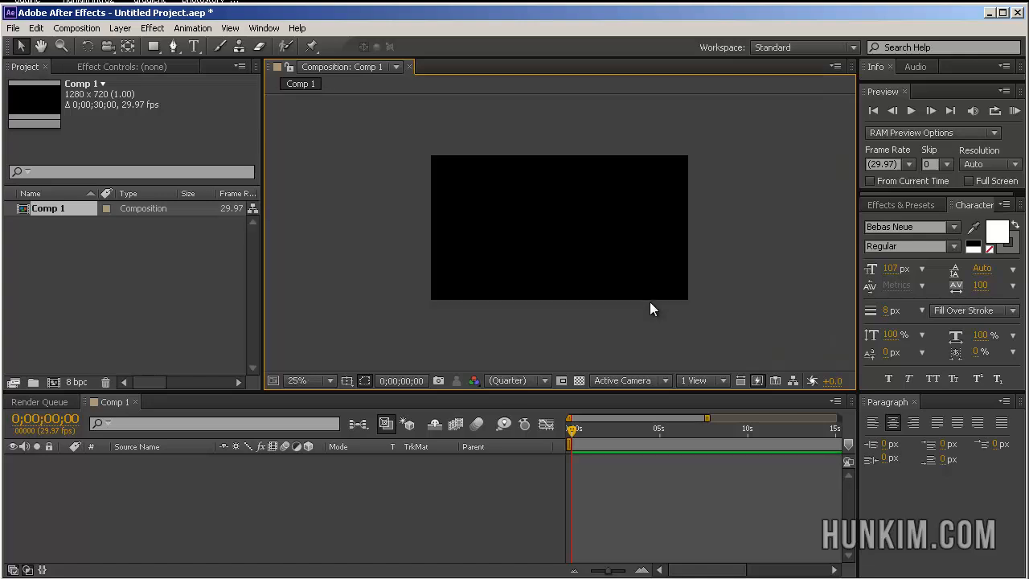
click(194, 46)
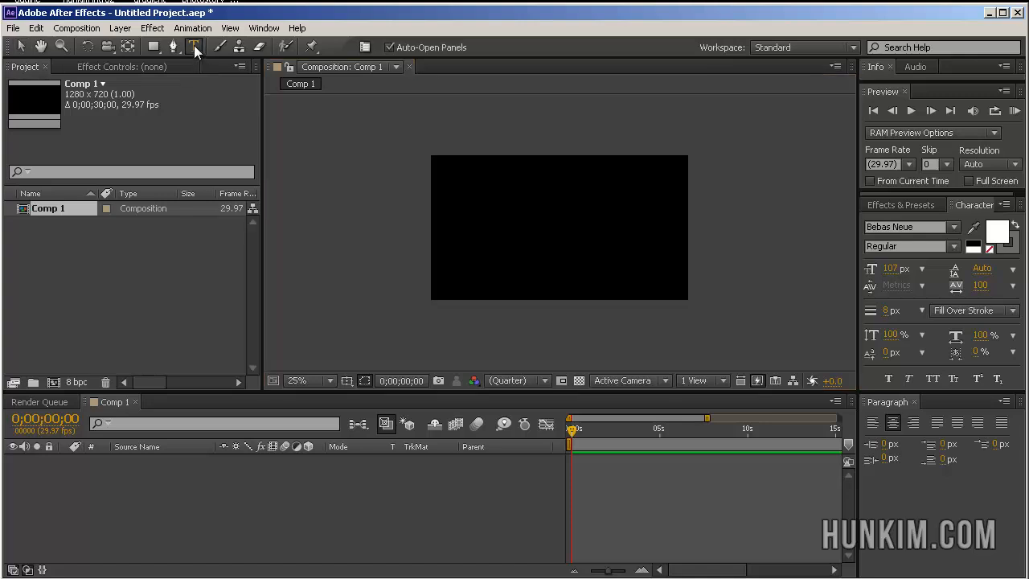
click(193, 46)
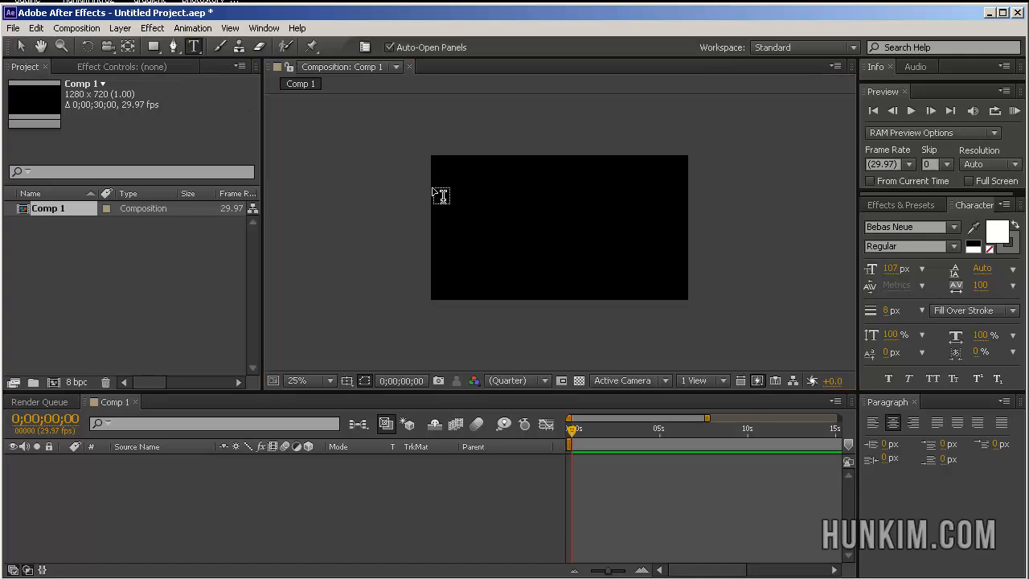
drag(440, 194, 694, 259)
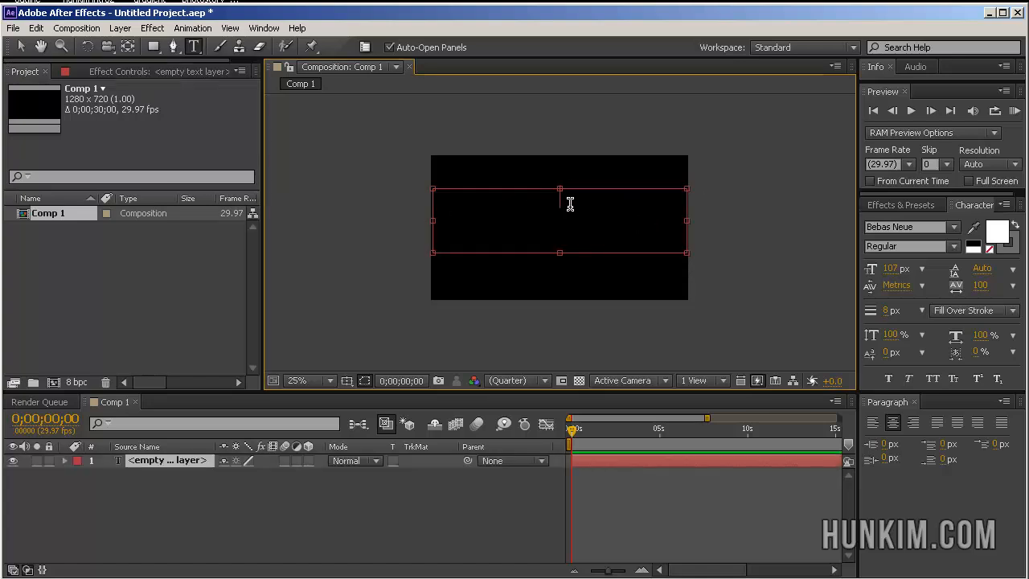
text(TITLE)
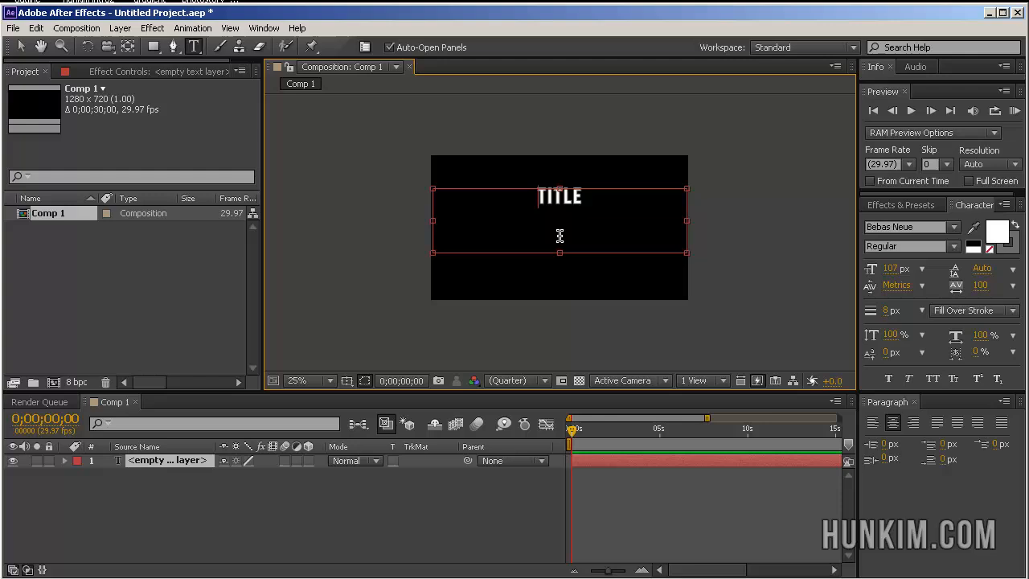
Step: Try the paragraph alignment buttons, leaving TITLE centered horizontally
click(873, 423)
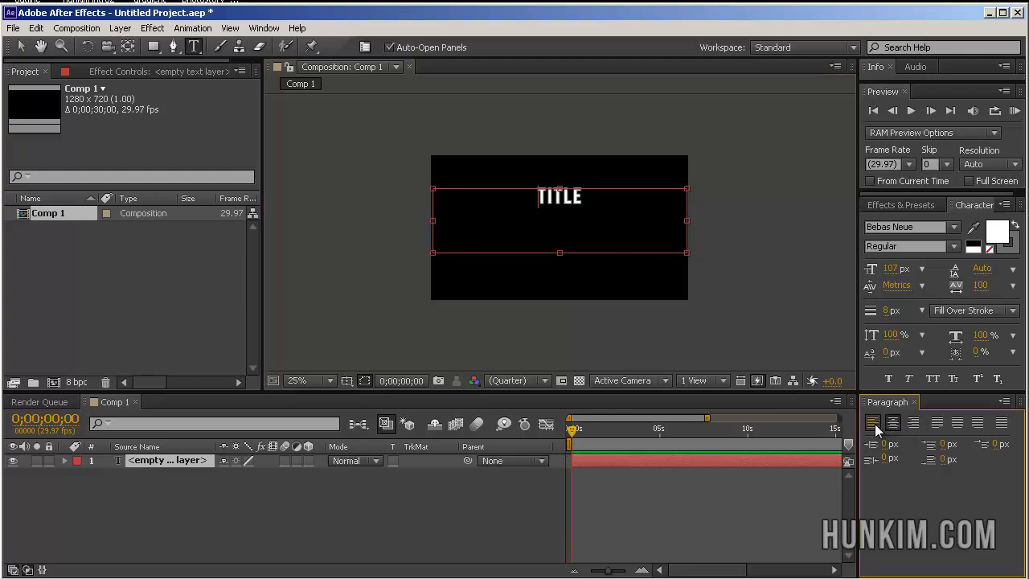
click(872, 423)
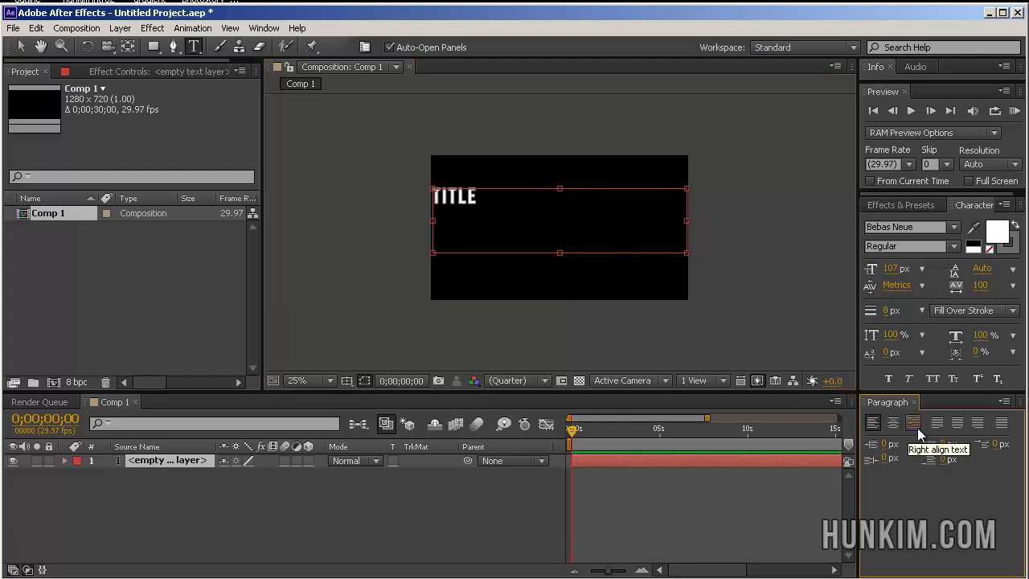
click(892, 421)
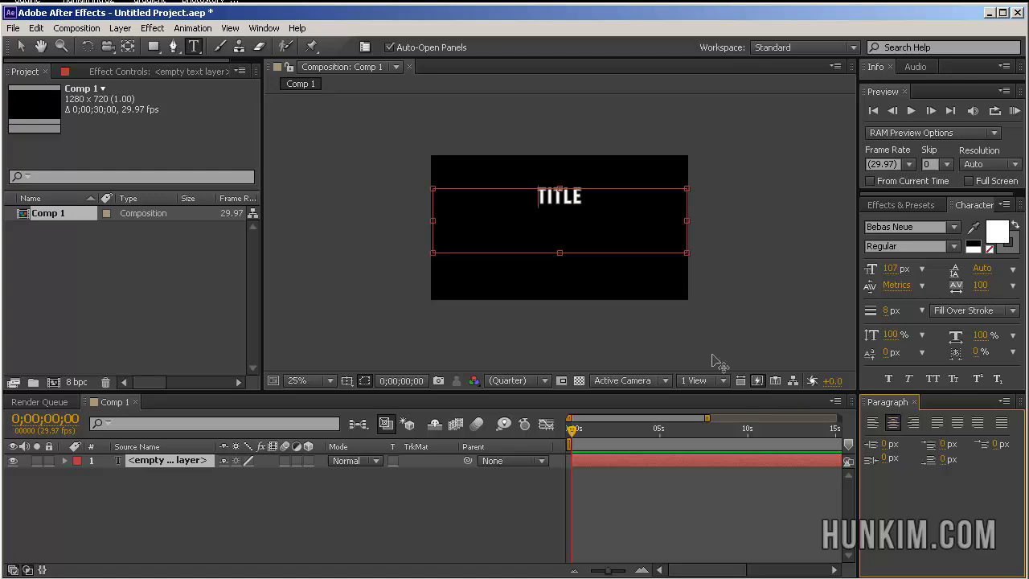
mouse_move(532, 210)
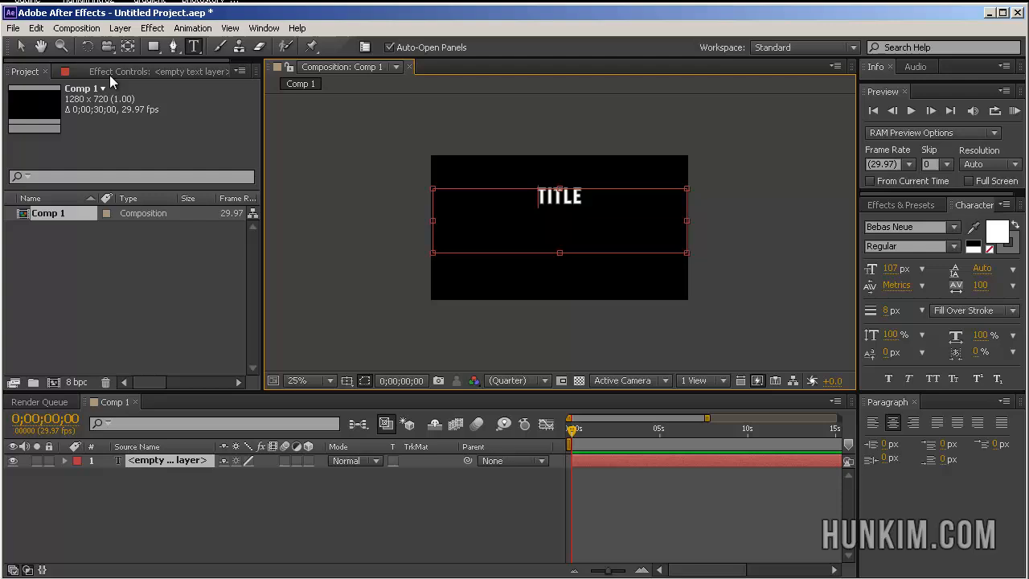
mouse_move(21, 47)
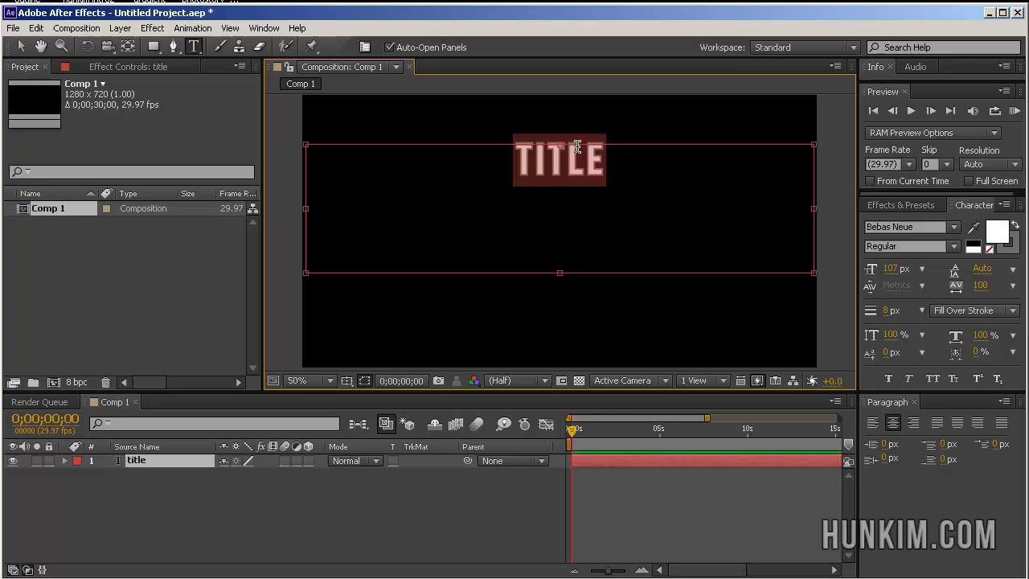
click(907, 226)
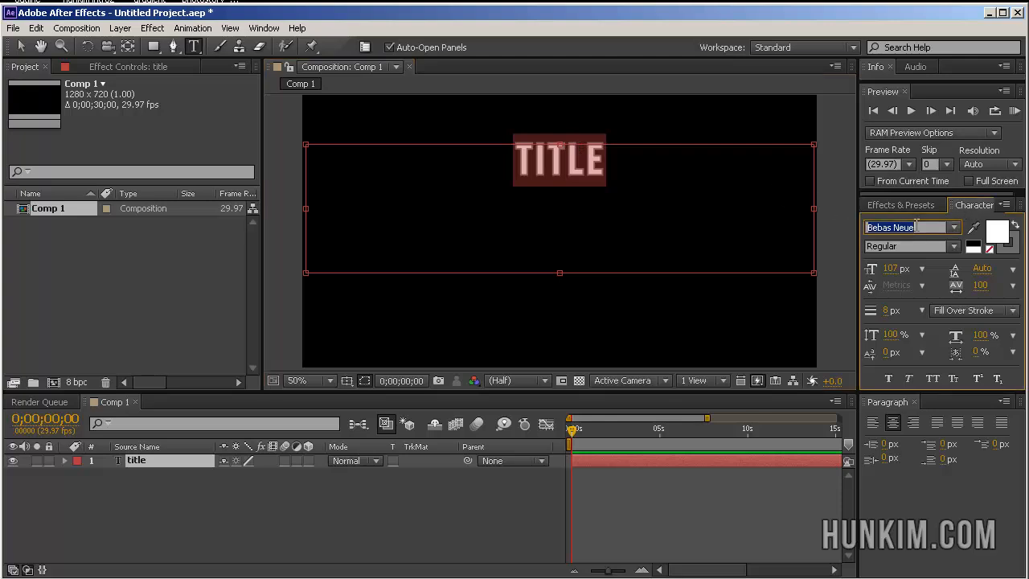
click(912, 227)
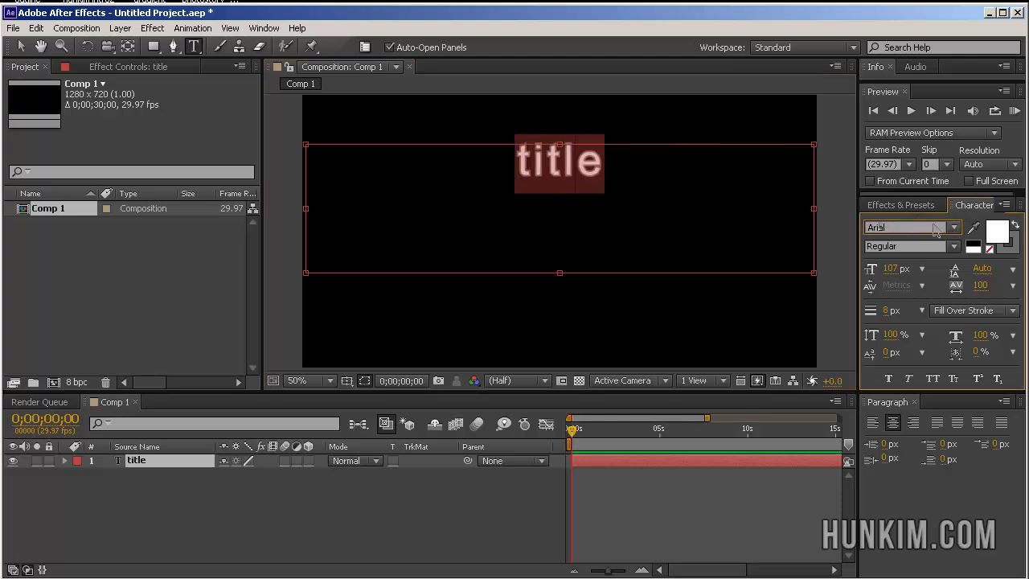
click(913, 227)
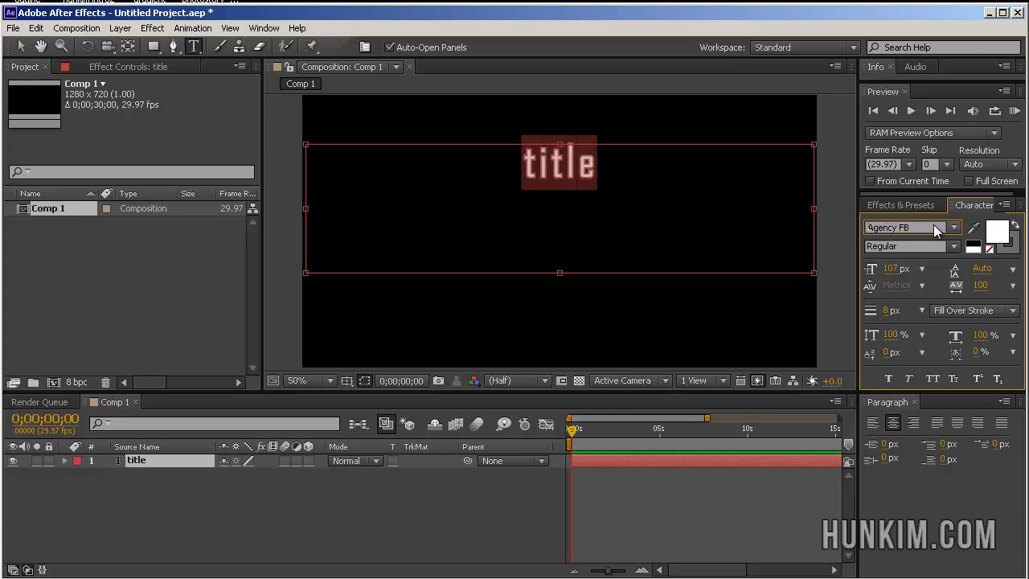
click(907, 227)
text(Bebas Neue)
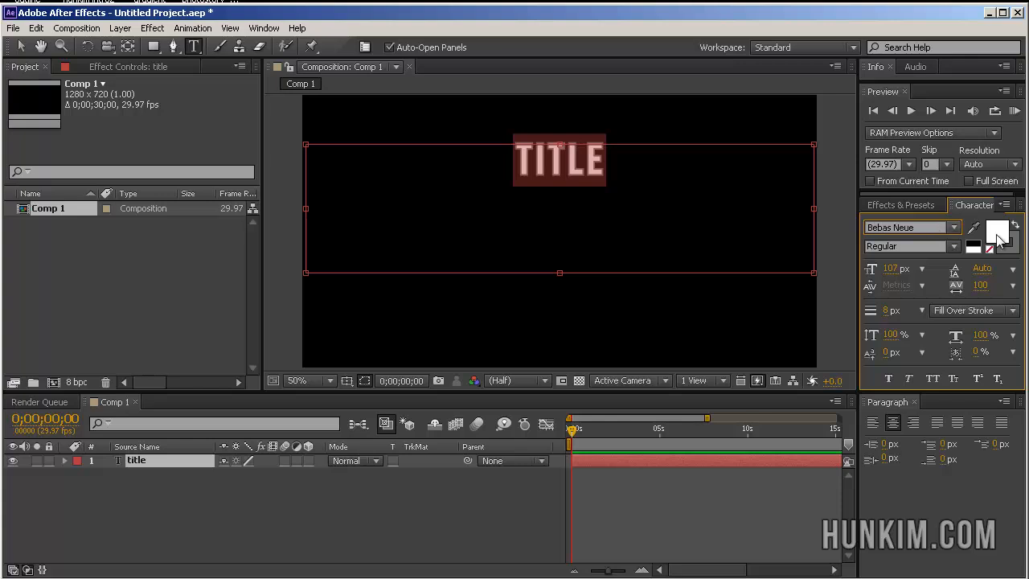
mouse_move(1019, 251)
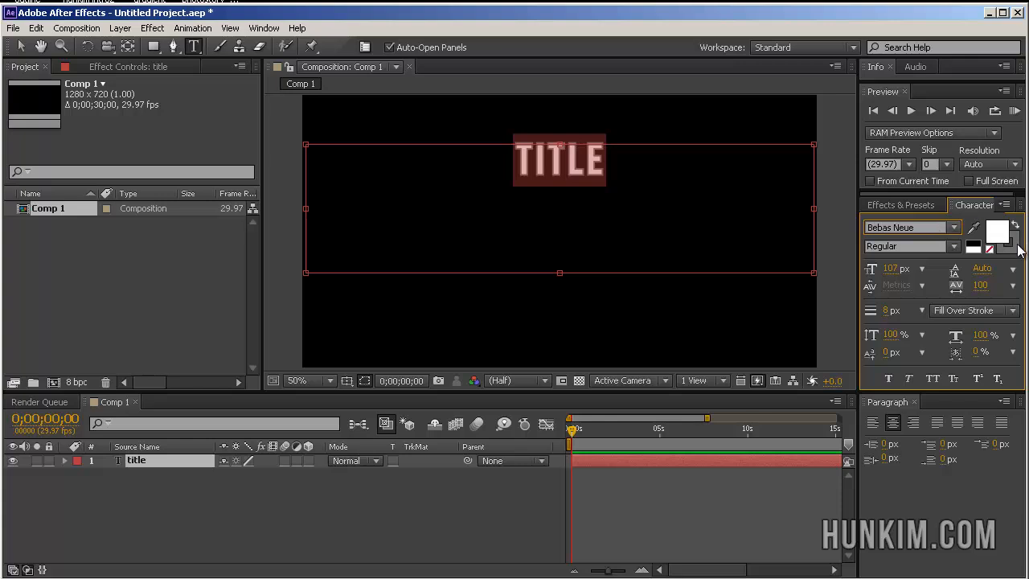
mouse_move(1020, 251)
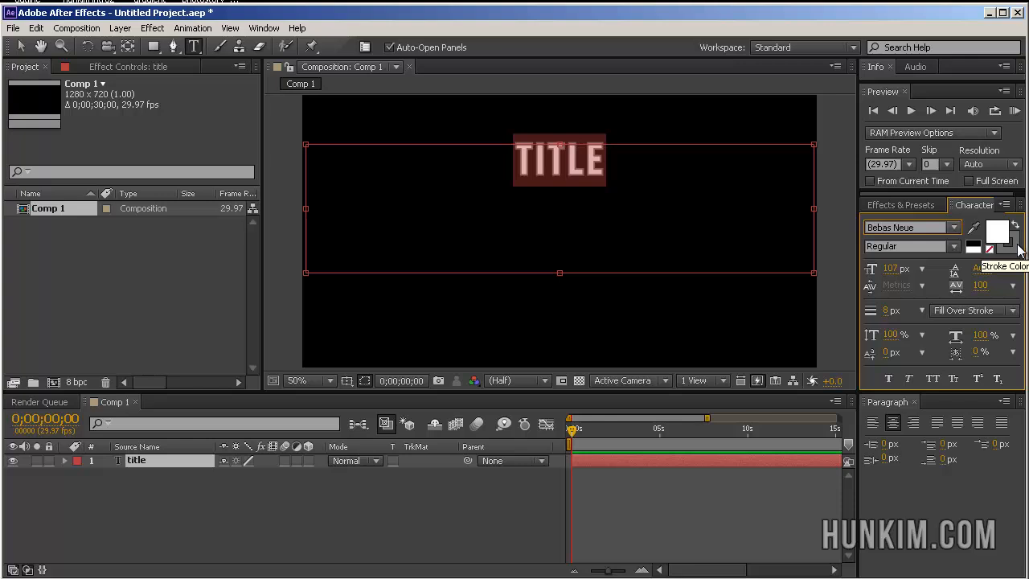
click(1001, 233)
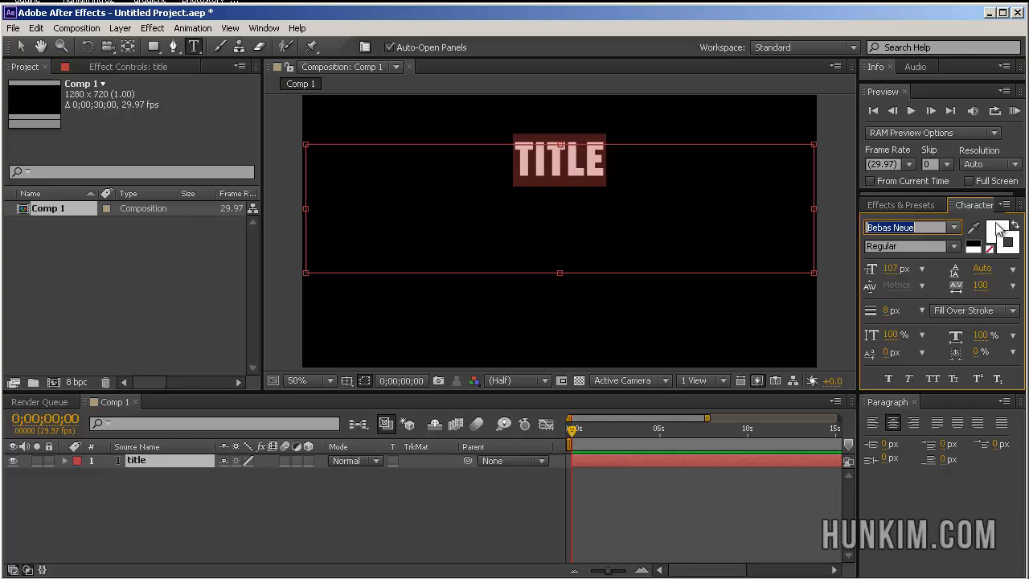
mouse_move(1001, 231)
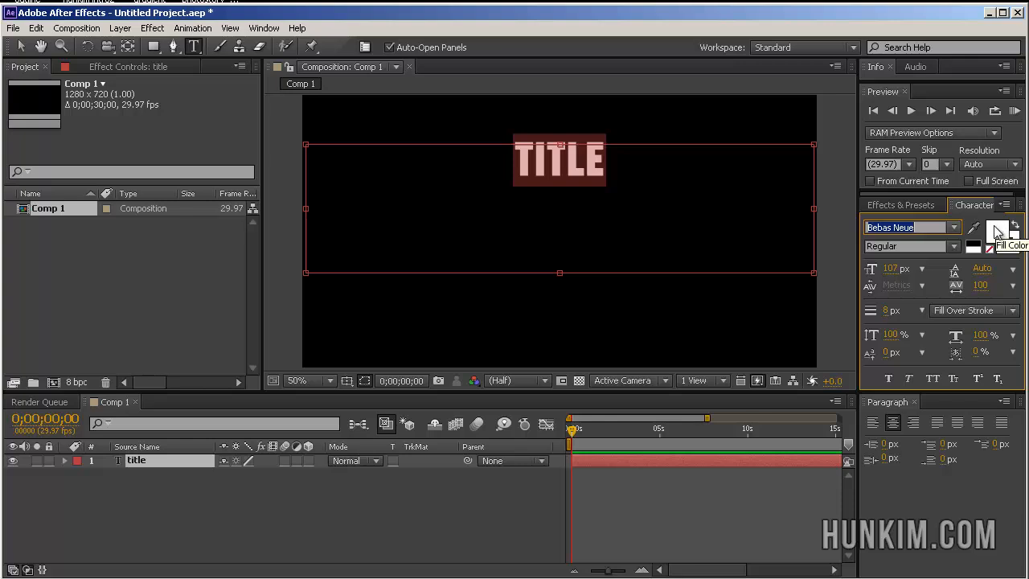
click(997, 233)
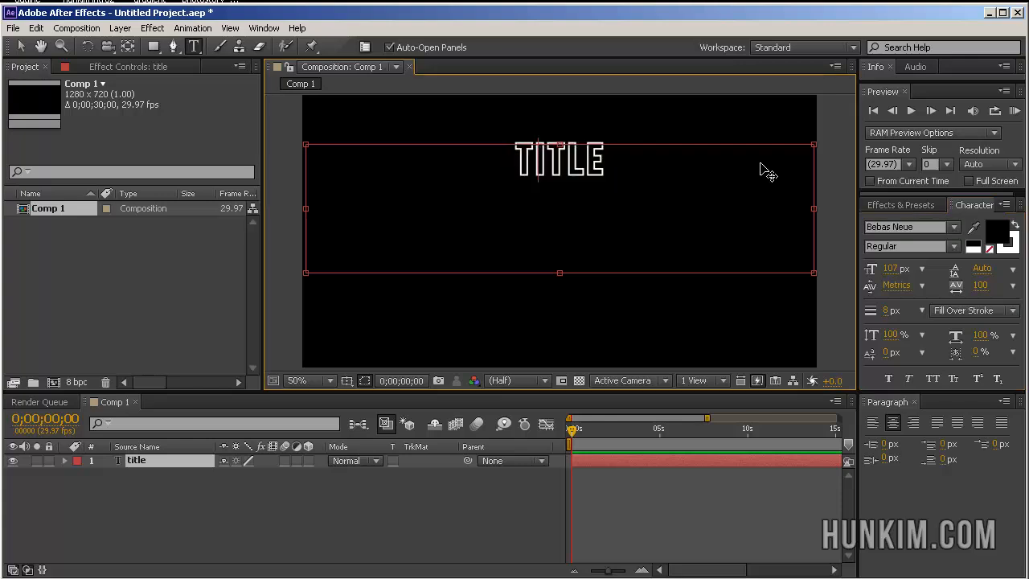
click(997, 233)
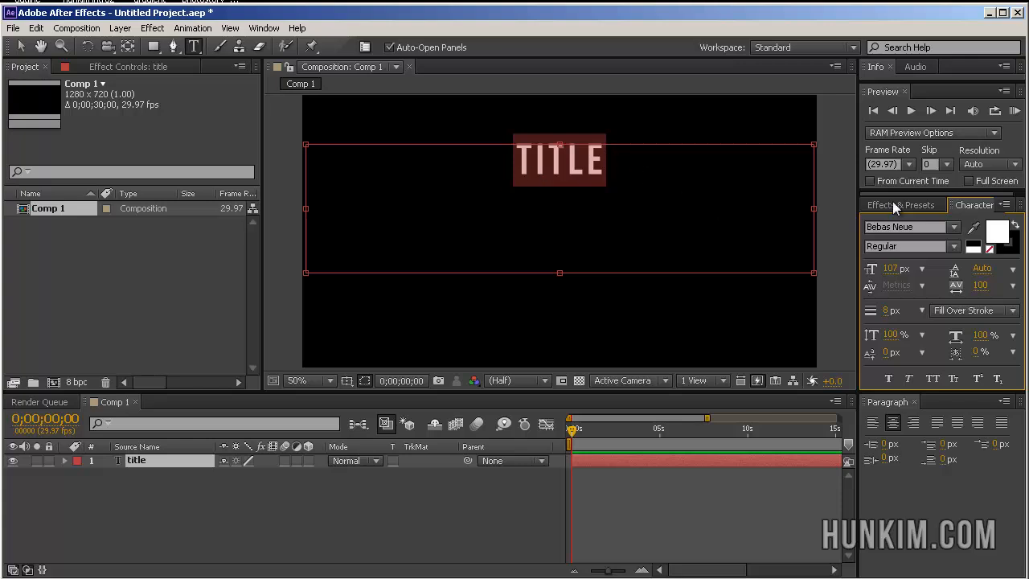
mouse_move(1021, 258)
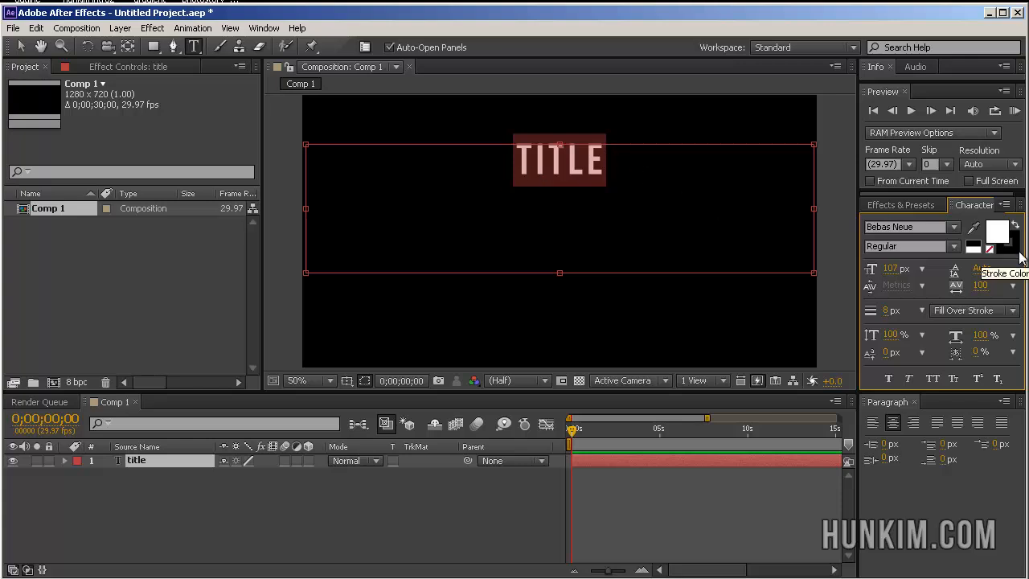
Step: Pick a new stroke colour for TITLE from the Character panel's Stroke Color swatch
click(1001, 238)
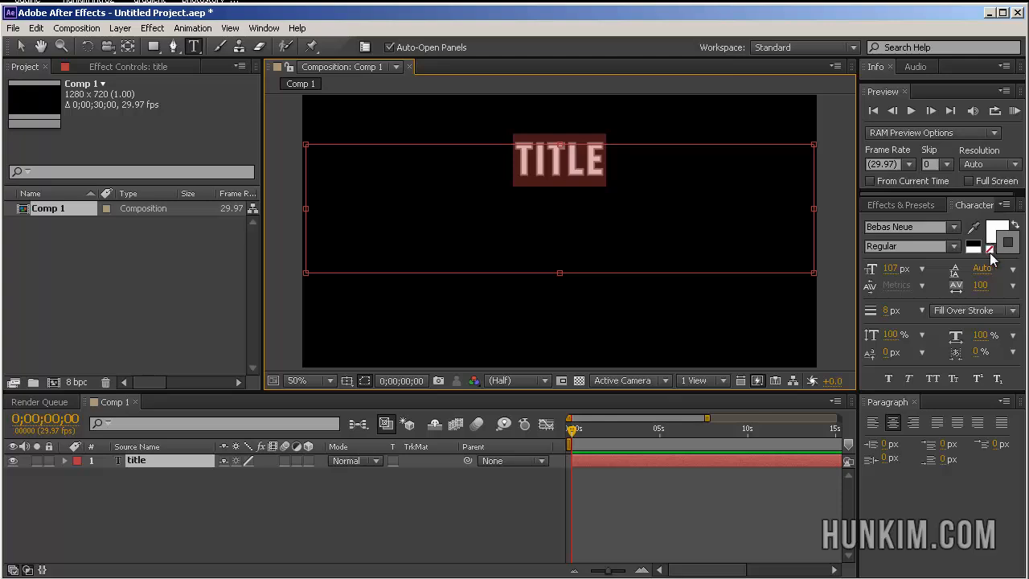
mouse_move(991, 256)
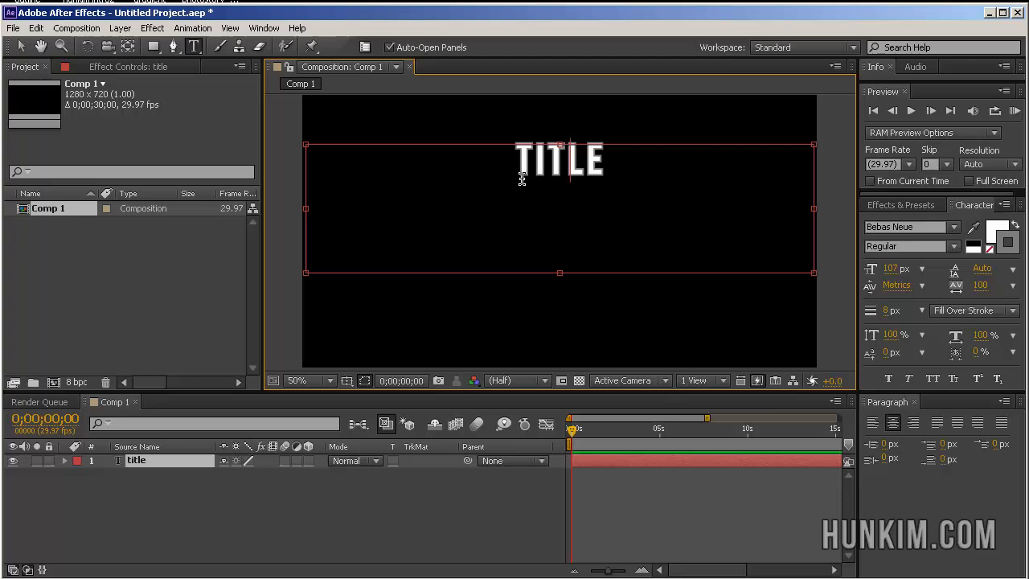
mouse_move(558, 183)
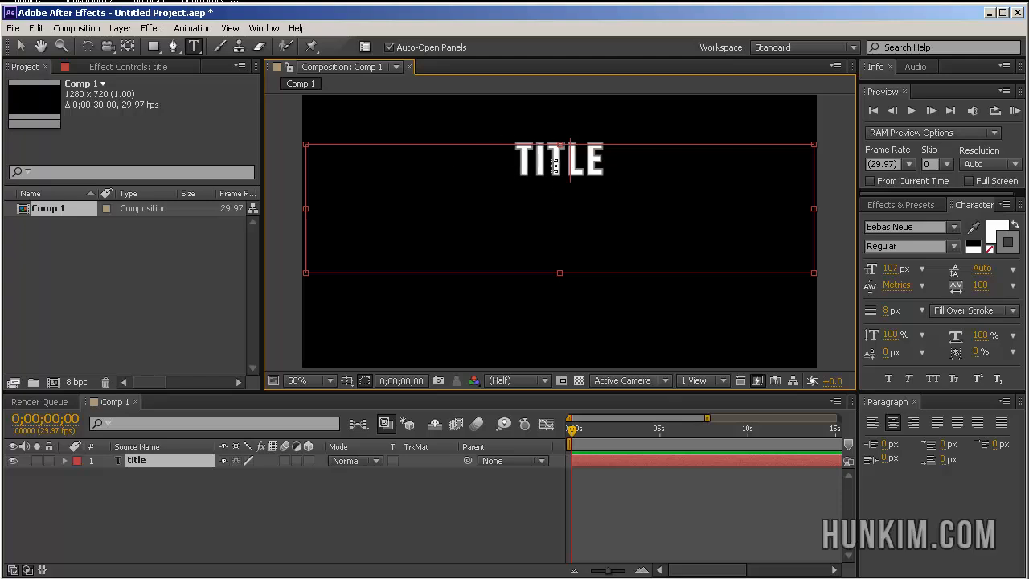
mouse_move(718, 178)
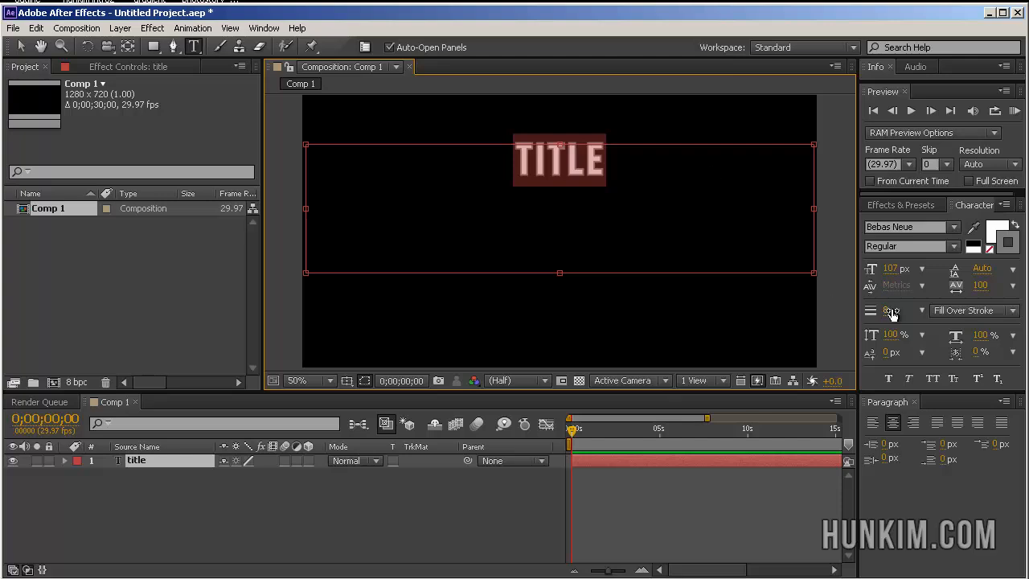
mouse_move(891, 268)
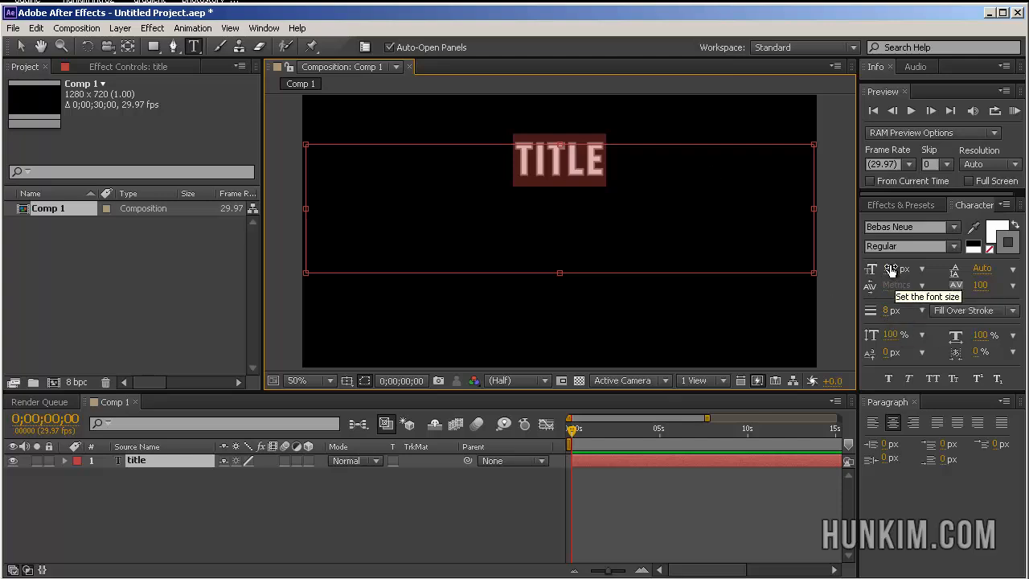